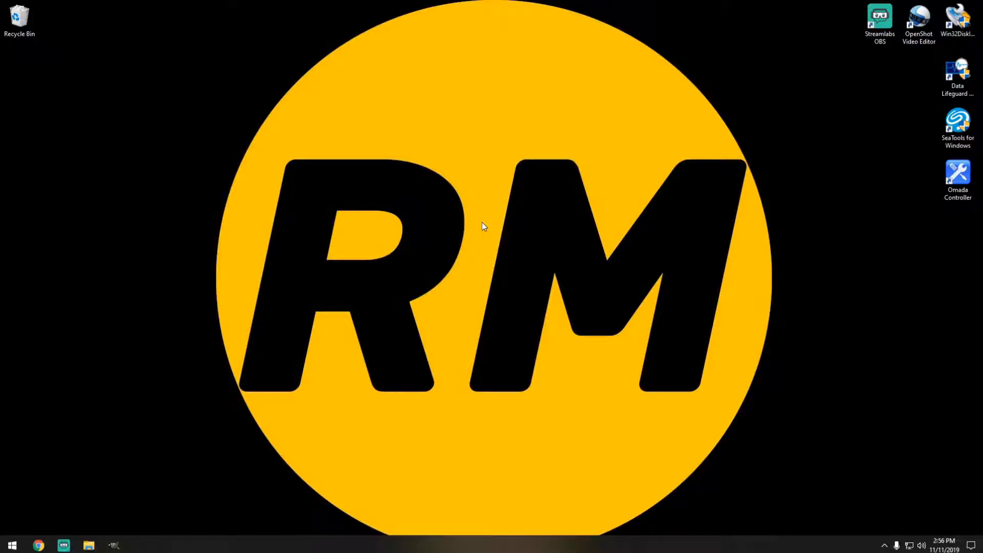
{"action": "mouse_move", "coordinate": [86, 525]}
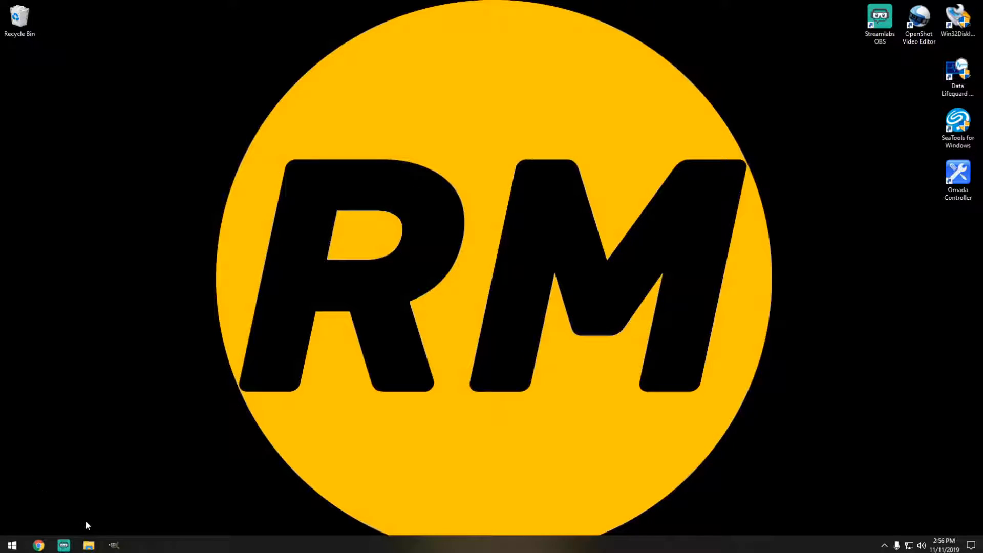
- Launch File Explorer and bring up Manage for This PC to reach Computer Management
{"action": "left_click", "coordinate": [88, 544]}
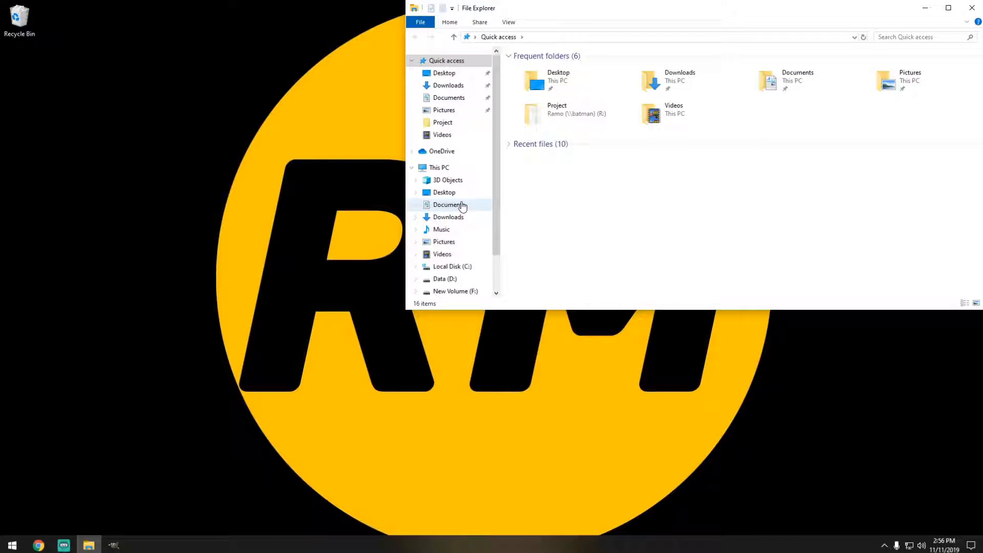
{"action": "right_click", "coordinate": [439, 167]}
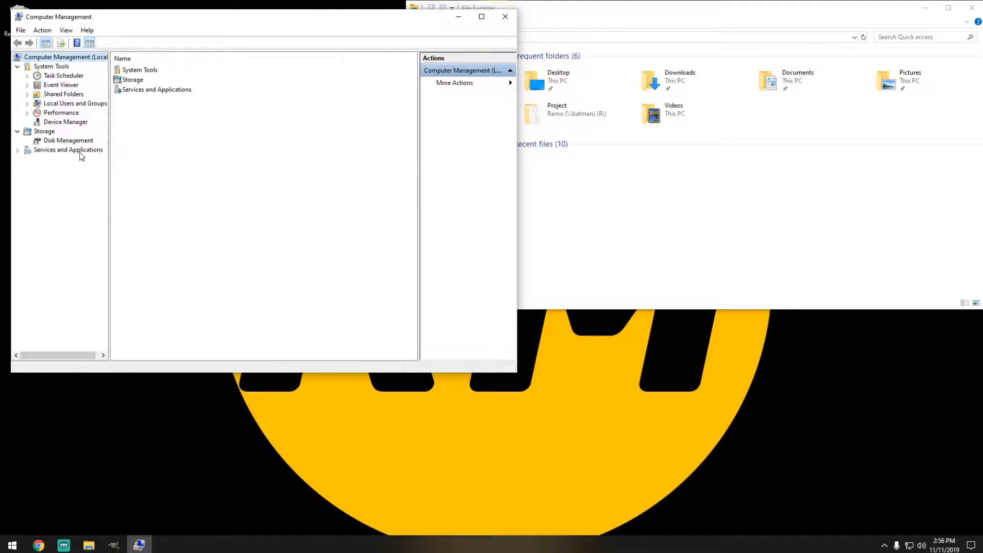
- Show Disk Management under Storage and maximize the Computer Management window
{"action": "left_click", "coordinate": [69, 140]}
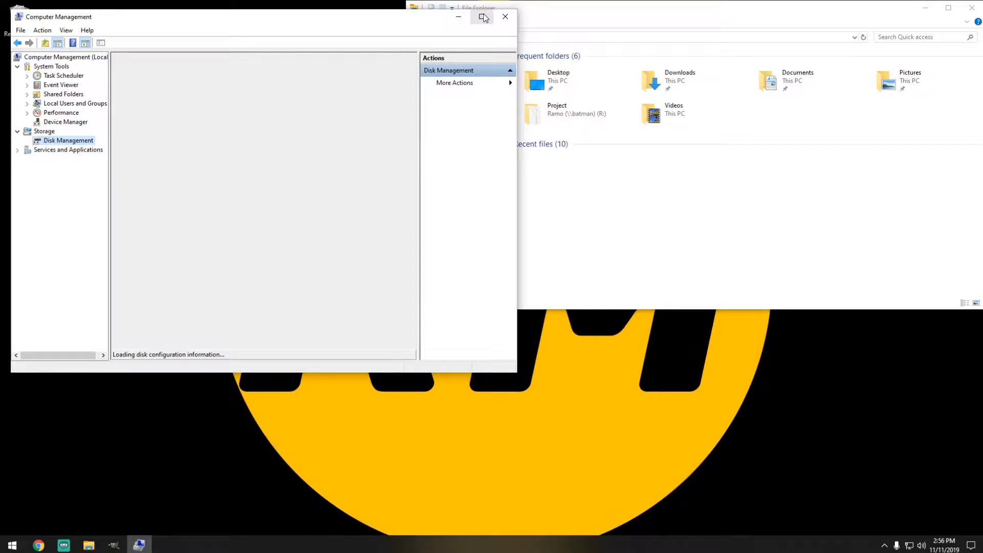
{"action": "left_click", "coordinate": [482, 16]}
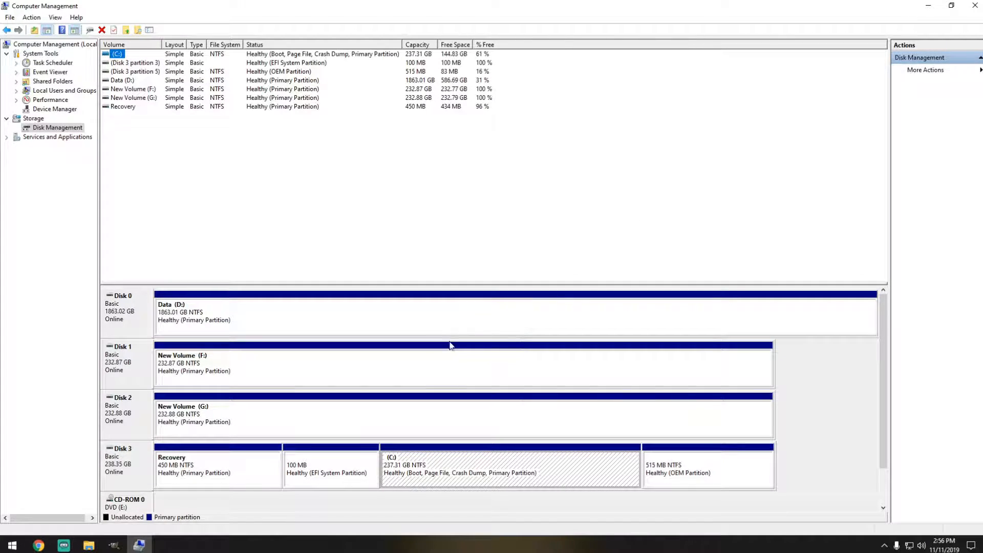
{"action": "mouse_move", "coordinate": [333, 371]}
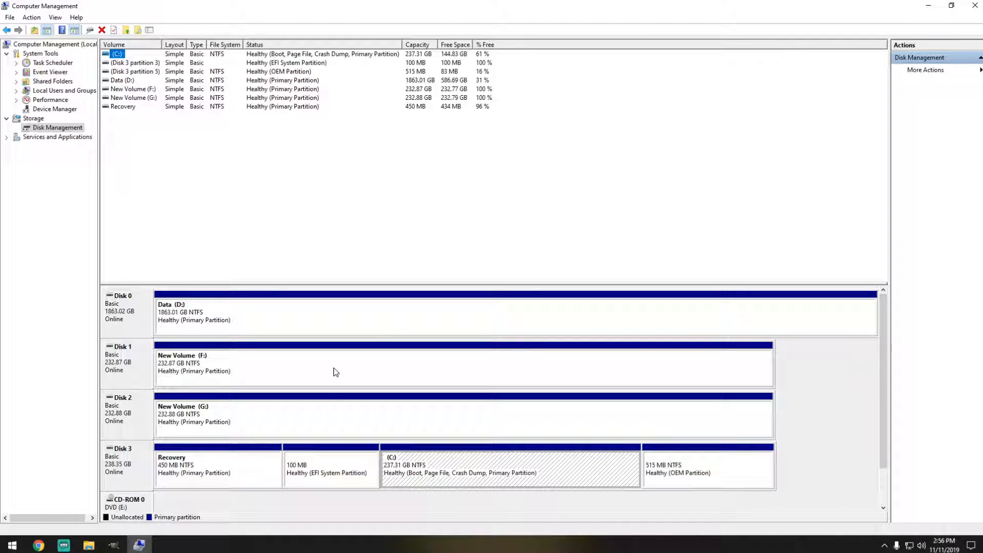
{"action": "mouse_move", "coordinate": [265, 371]}
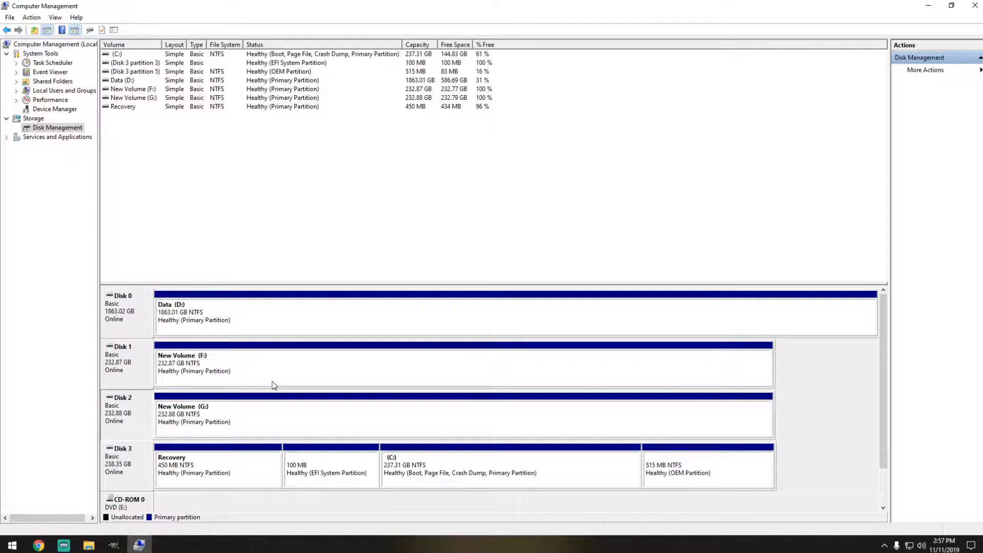
- Delete New Volume (F:) on Disk 1 and New Volume (G:) on Disk 2, leaving both unallocated
{"action": "right_click", "coordinate": [272, 366]}
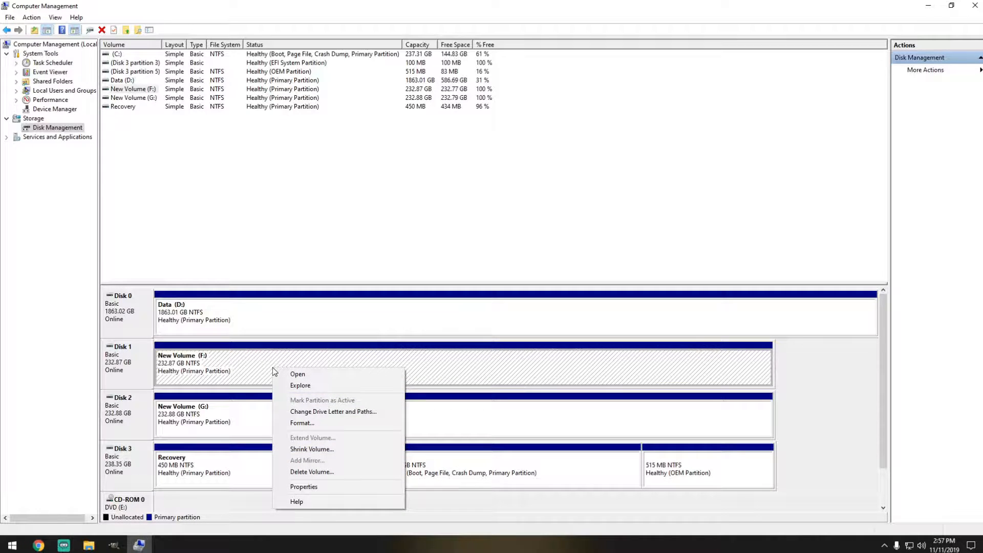
{"action": "mouse_move", "coordinate": [311, 470]}
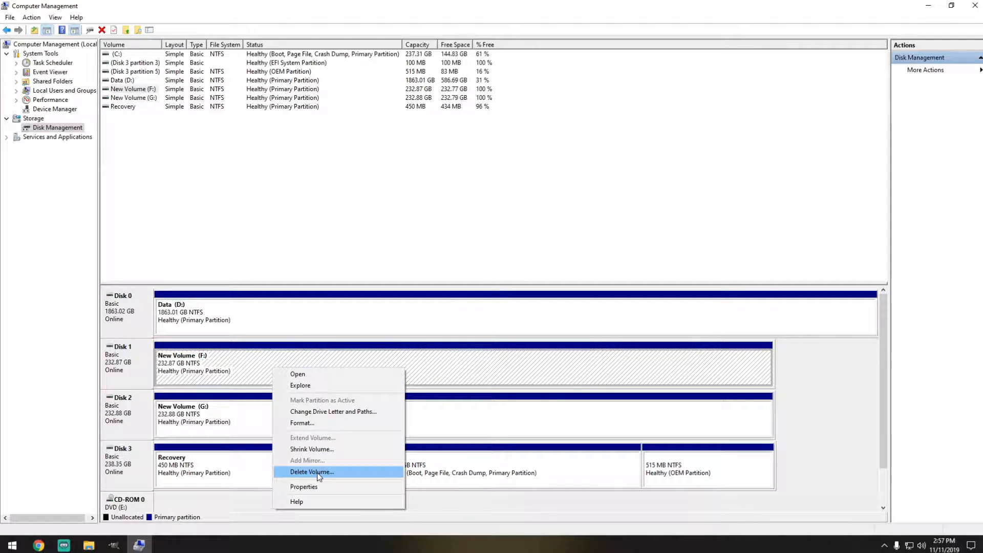
{"action": "left_click", "coordinate": [311, 471]}
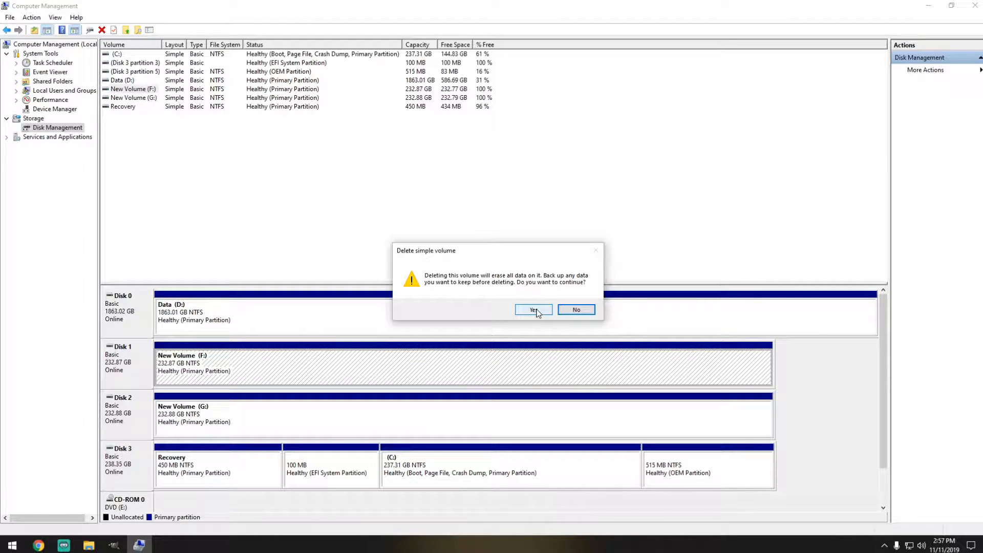
{"action": "left_click", "coordinate": [533, 309]}
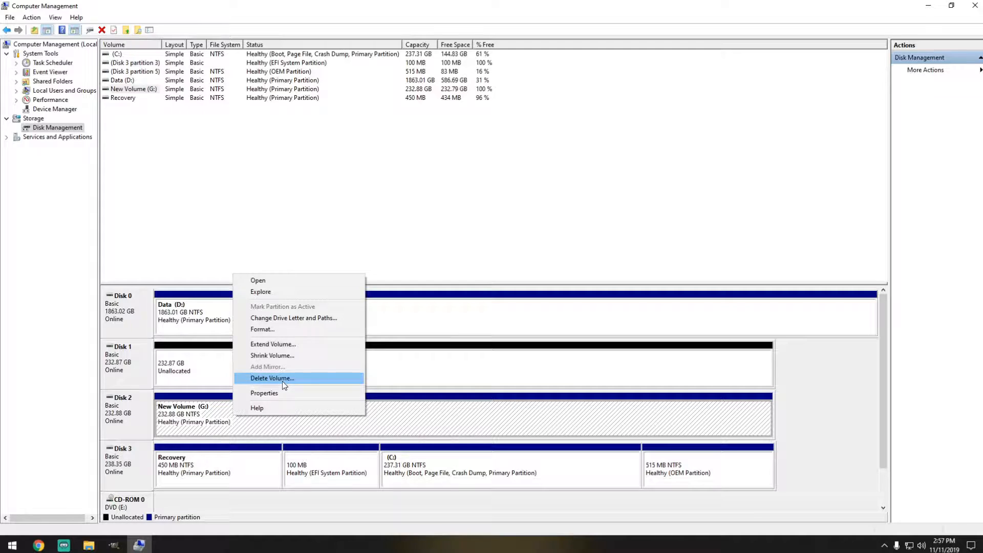
{"action": "left_click", "coordinate": [272, 378]}
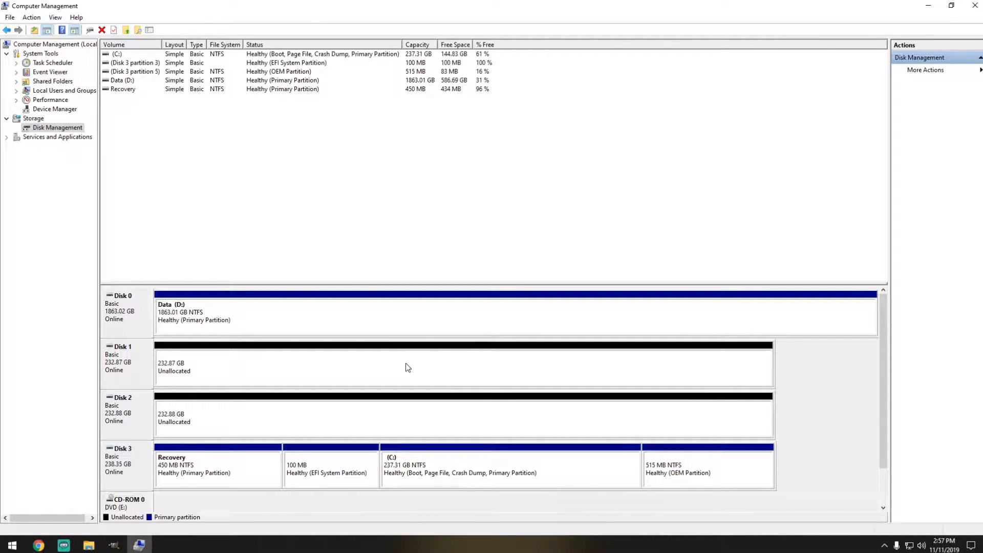
{"action": "mouse_move", "coordinate": [390, 369]}
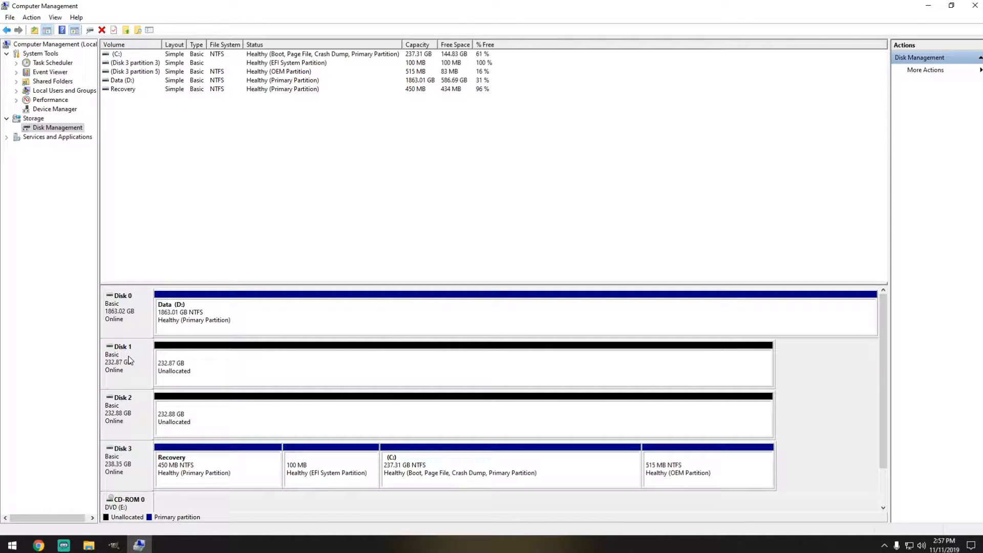
- Convert Disk 1 and Disk 2 together from basic to dynamic disks
{"action": "right_click", "coordinate": [118, 357]}
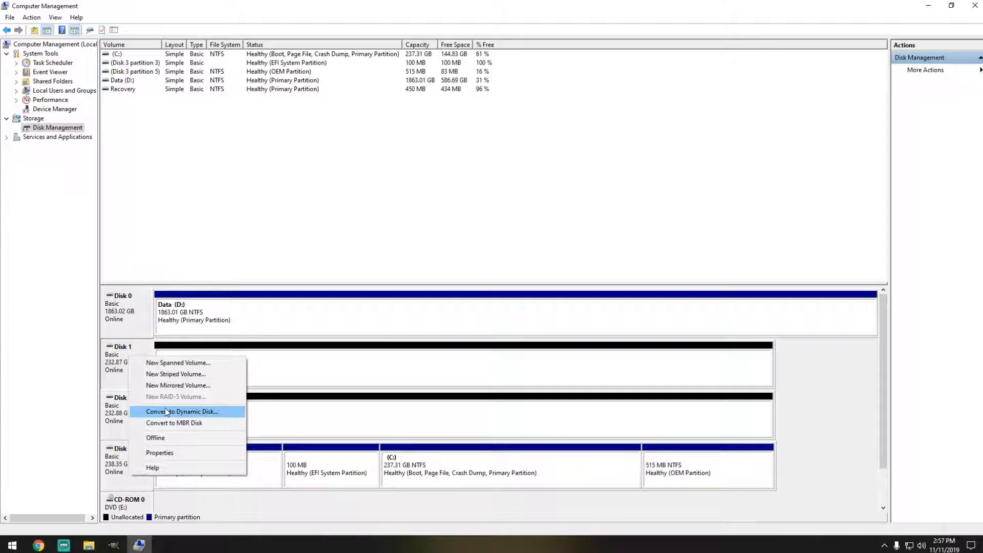
{"action": "mouse_move", "coordinate": [164, 412]}
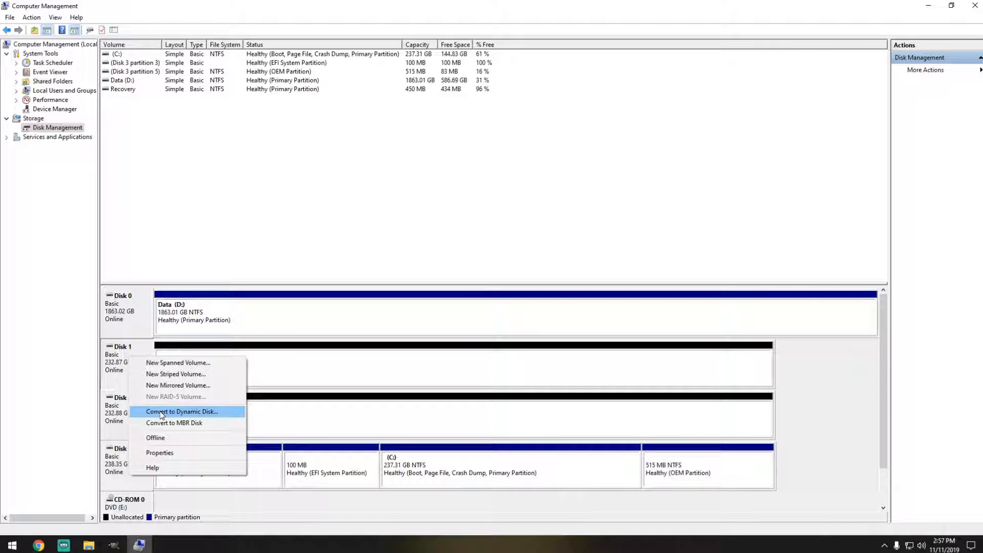
{"action": "left_click", "coordinate": [182, 412]}
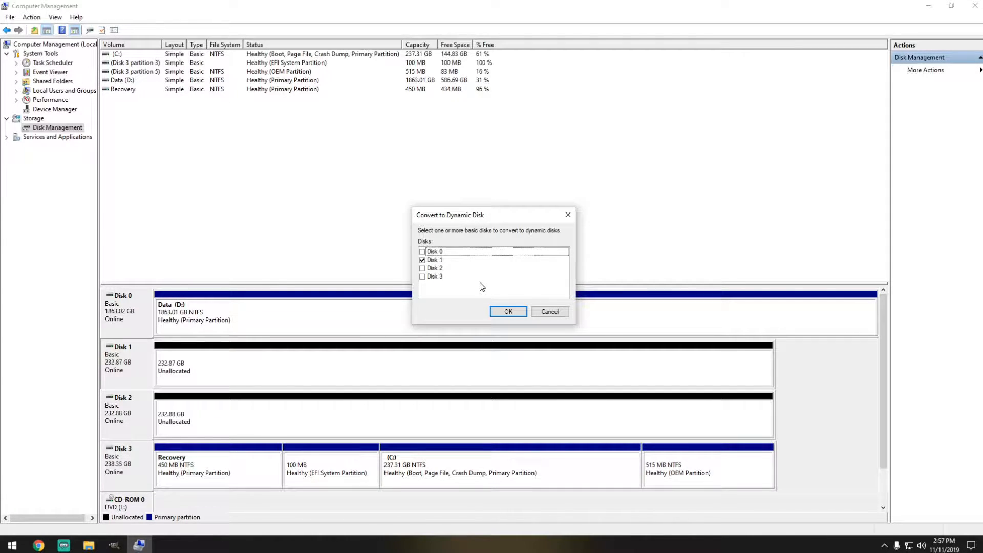
{"action": "mouse_move", "coordinate": [475, 282]}
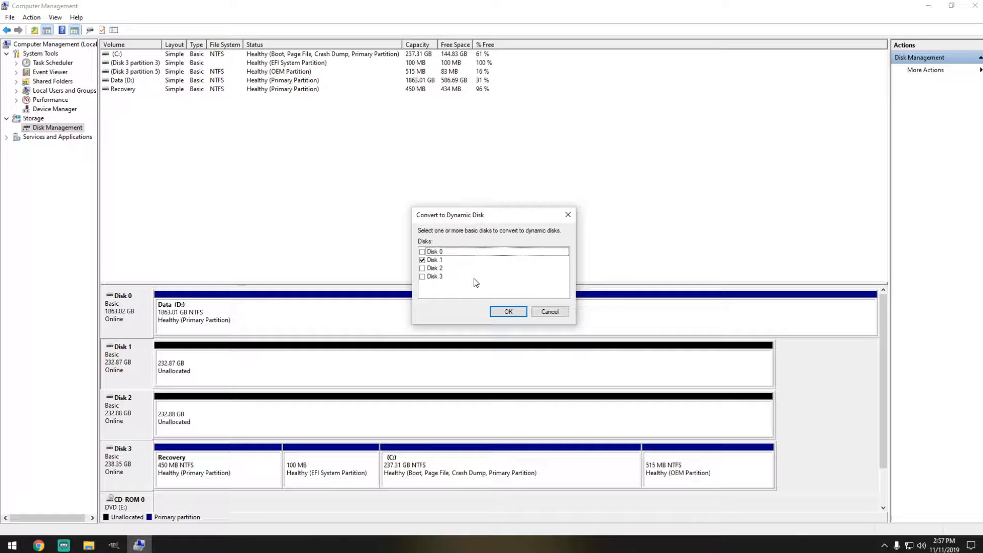
{"action": "mouse_move", "coordinate": [177, 356]}
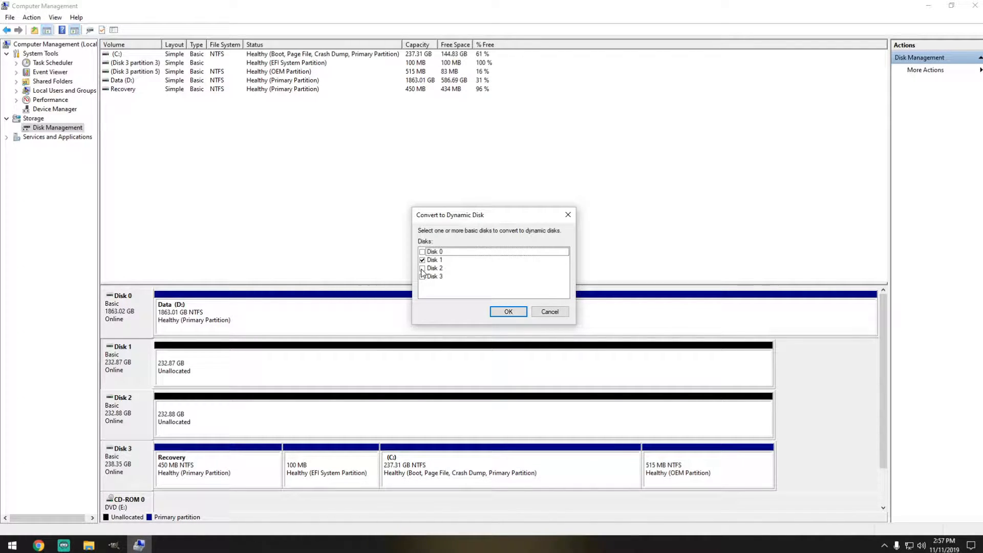
{"action": "left_click", "coordinate": [422, 267]}
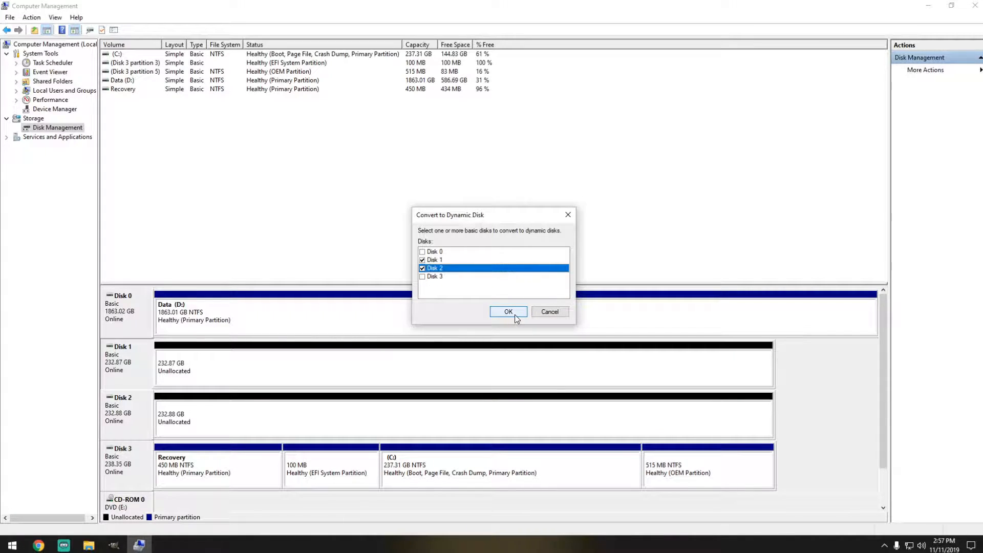
{"action": "left_click", "coordinate": [508, 312]}
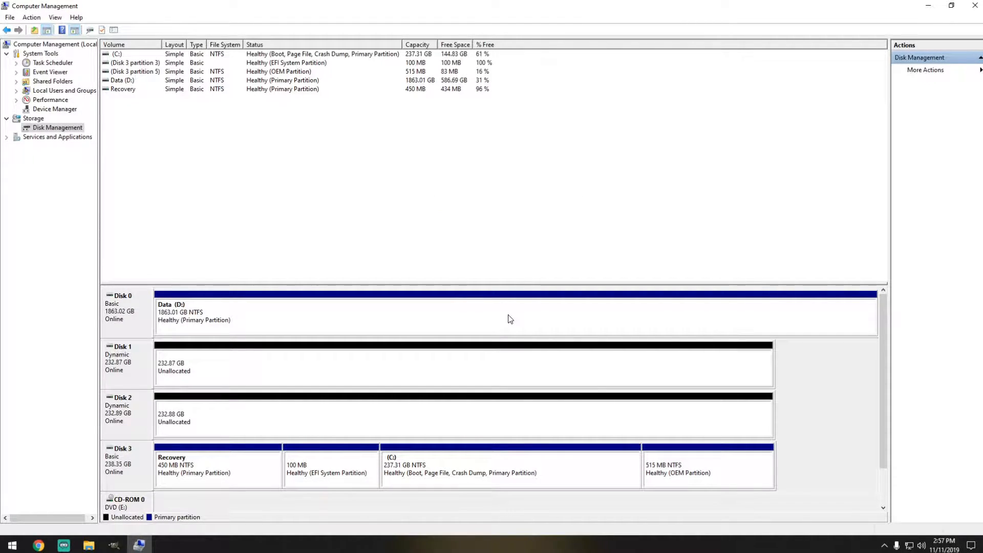
{"action": "mouse_move", "coordinate": [126, 359]}
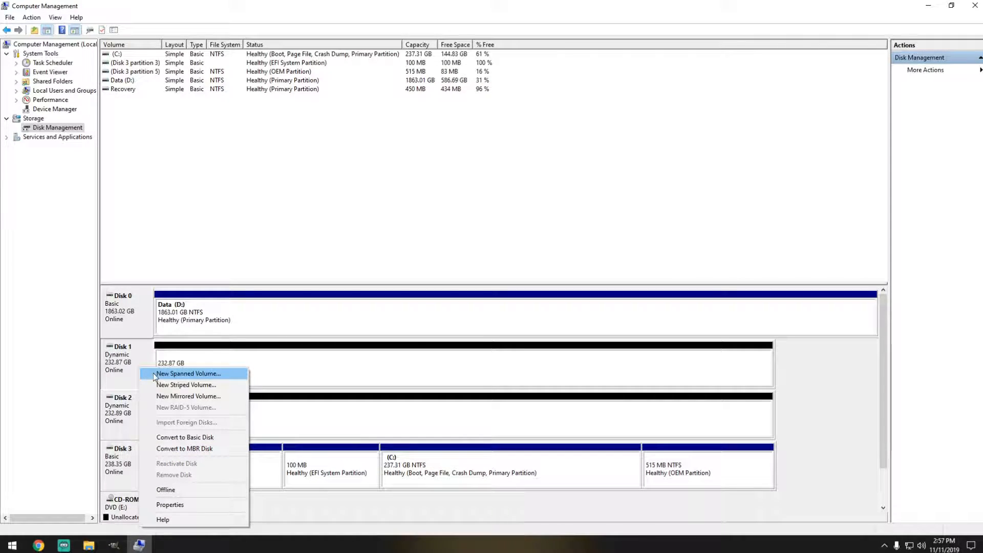
{"action": "mouse_move", "coordinate": [187, 385]}
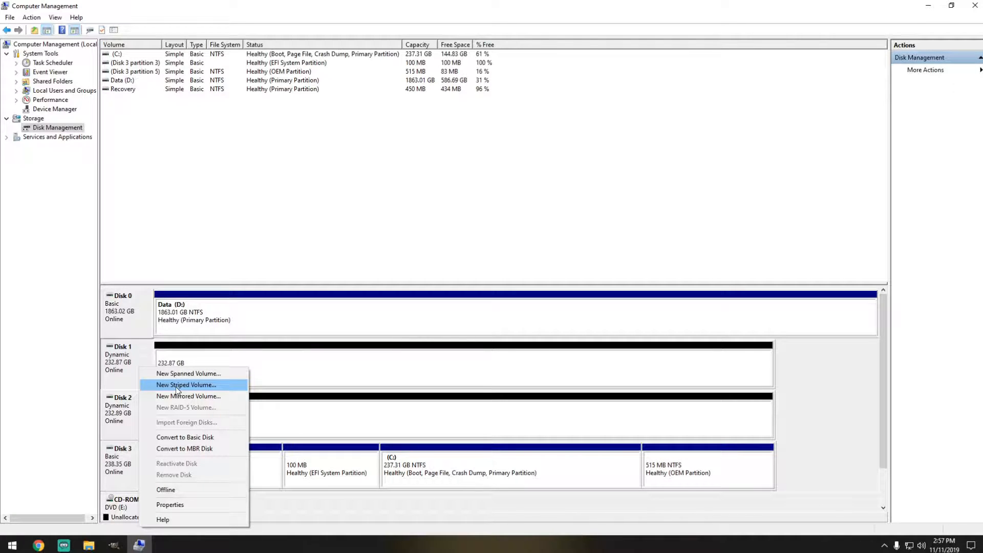
- Start a New Striped Volume on Disk 1, add Disk 2, and continue to the drive letter page
{"action": "left_click", "coordinate": [185, 385]}
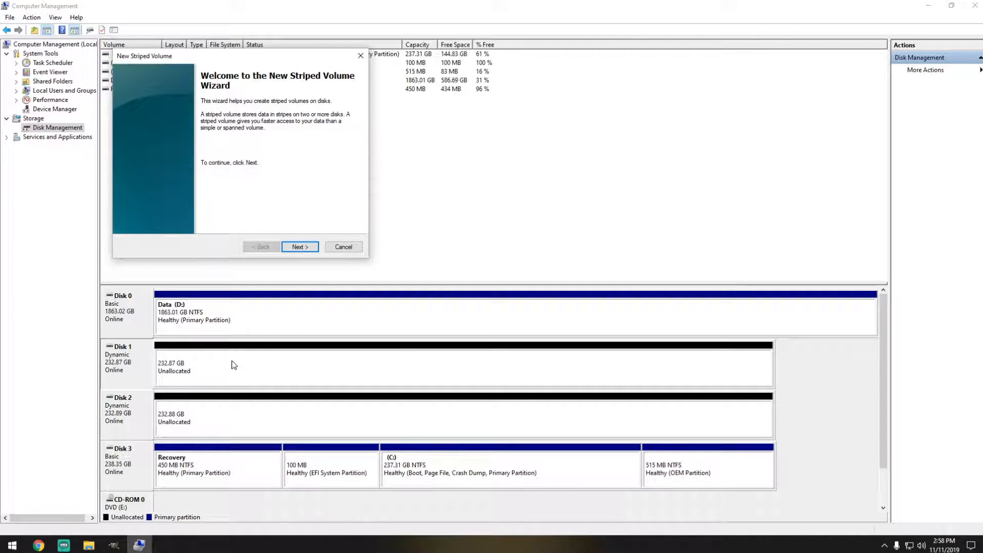
{"action": "mouse_move", "coordinate": [304, 235]}
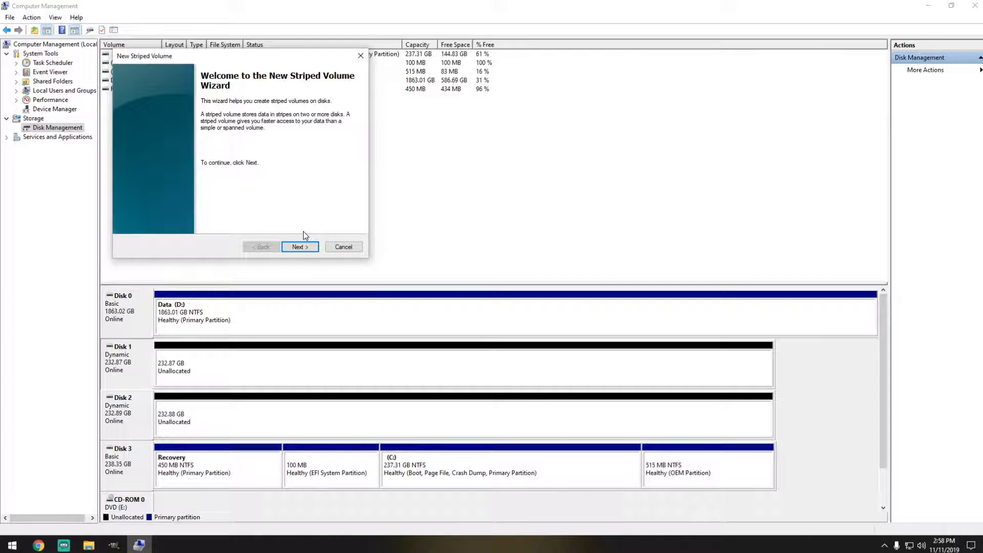
{"action": "left_click", "coordinate": [299, 247]}
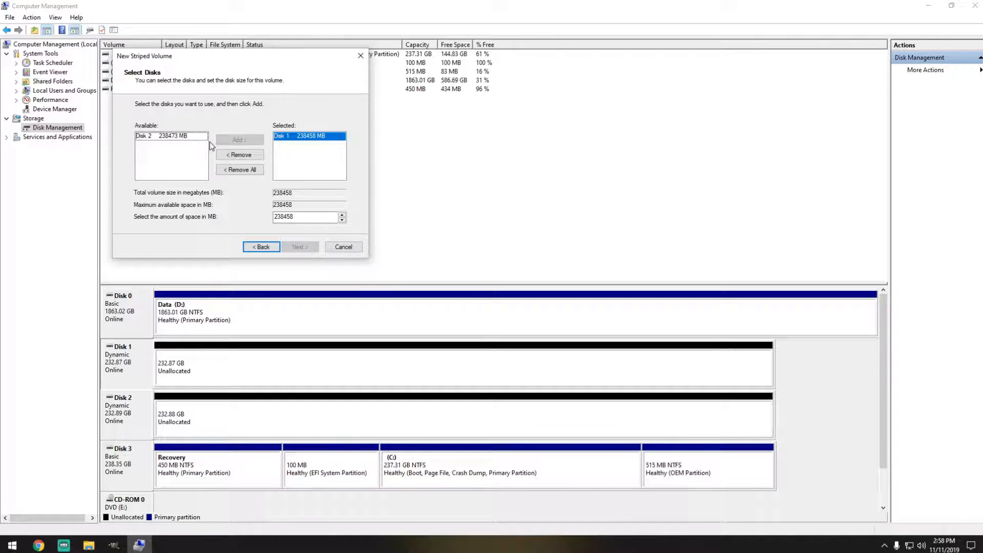
{"action": "left_click", "coordinate": [171, 136]}
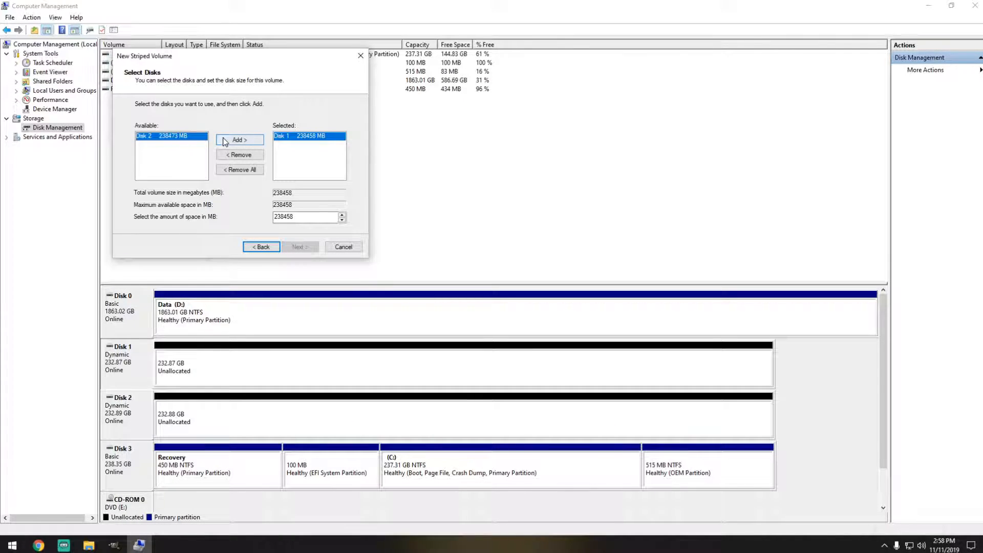
{"action": "left_click", "coordinate": [240, 139]}
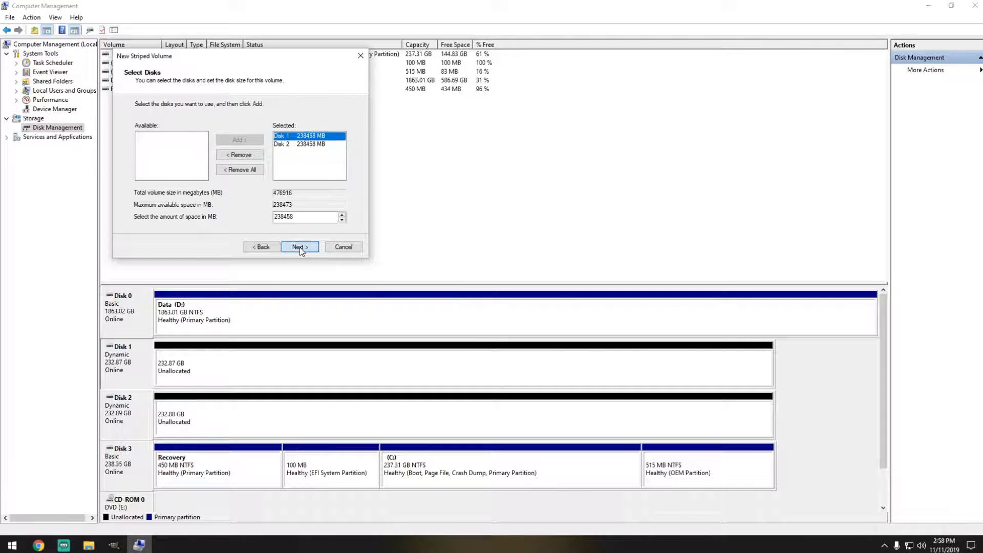
{"action": "left_click", "coordinate": [299, 246]}
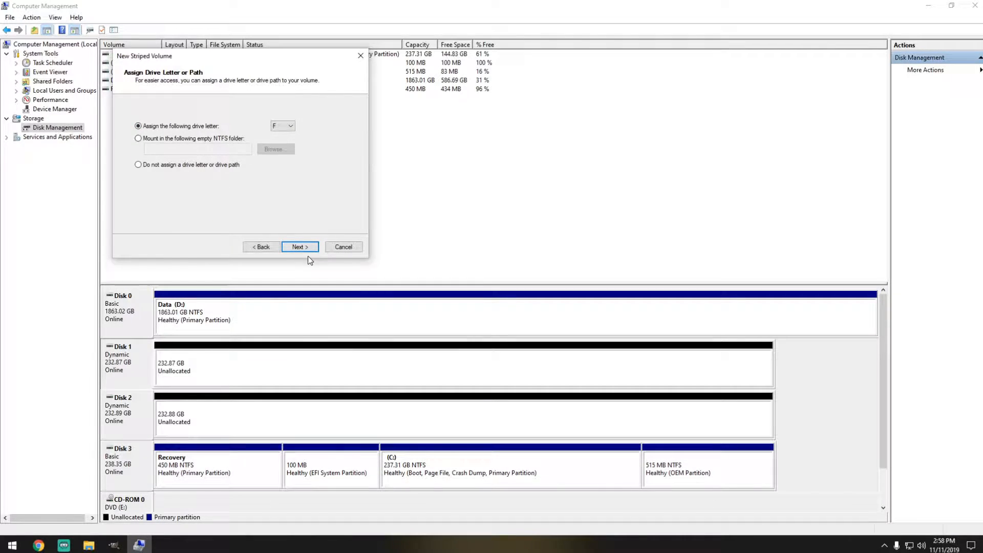
- Keep letter F, label the volume RAID0 with NTFS quick format, and finish the wizard
{"action": "left_click", "coordinate": [300, 247]}
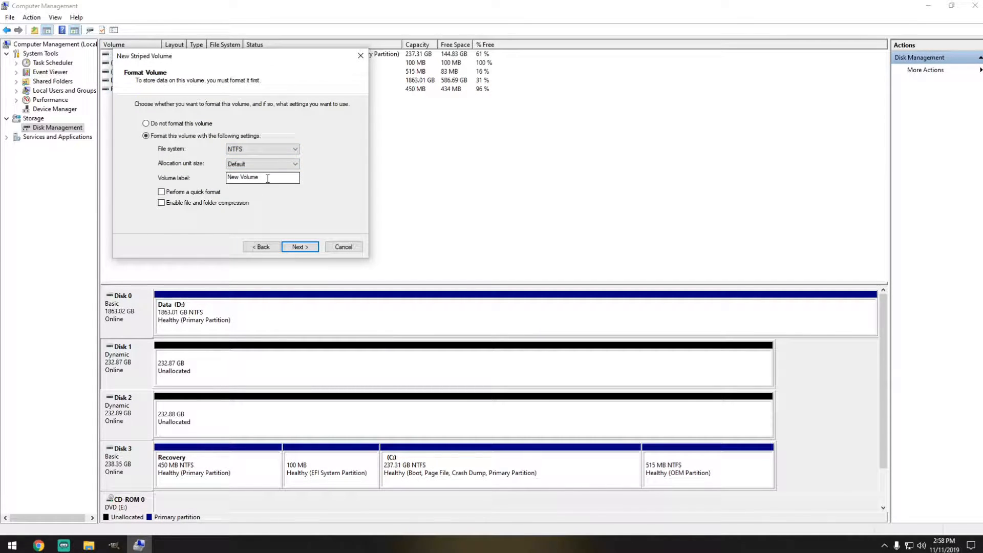
{"action": "left_click", "coordinate": [262, 177]}
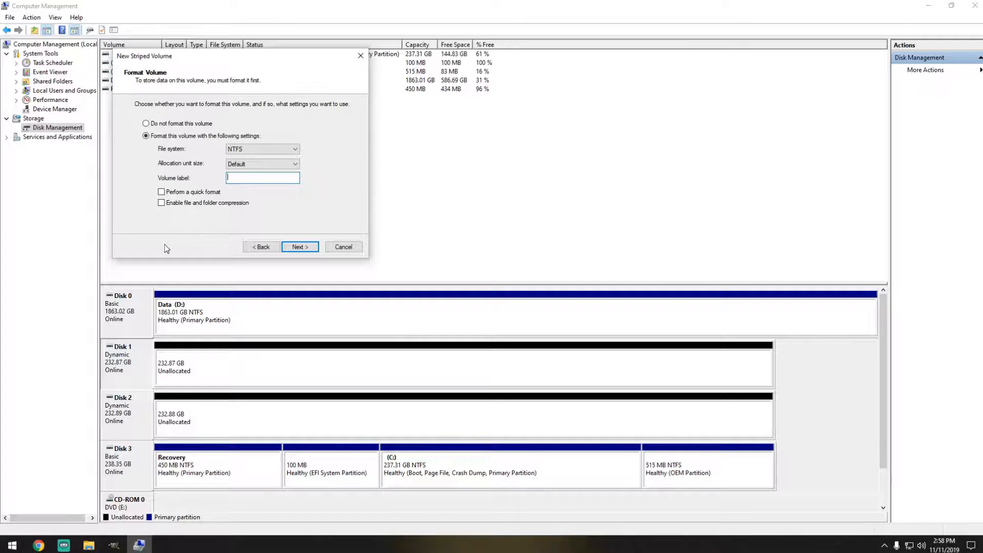
{"action": "type", "text": "RAID"}
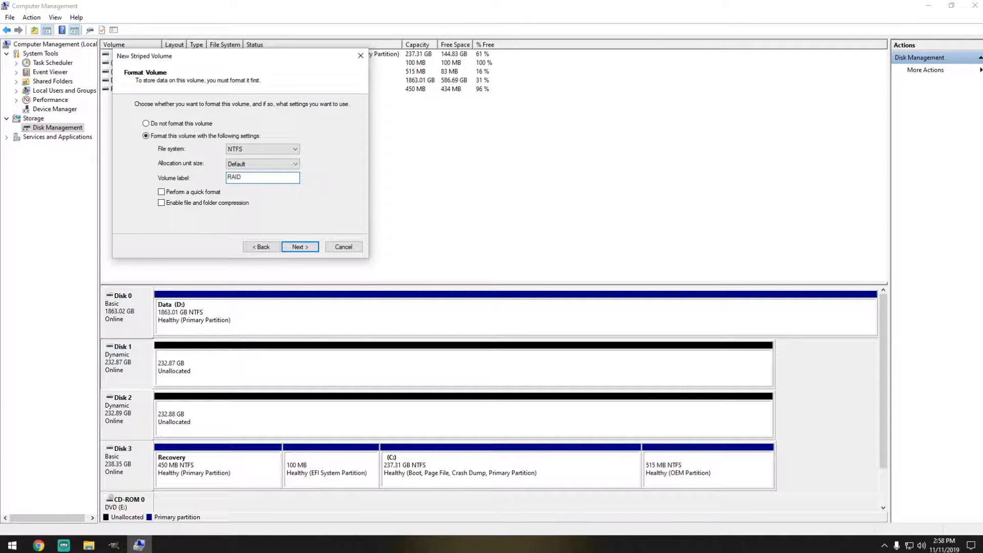
{"action": "type", "text": "0"}
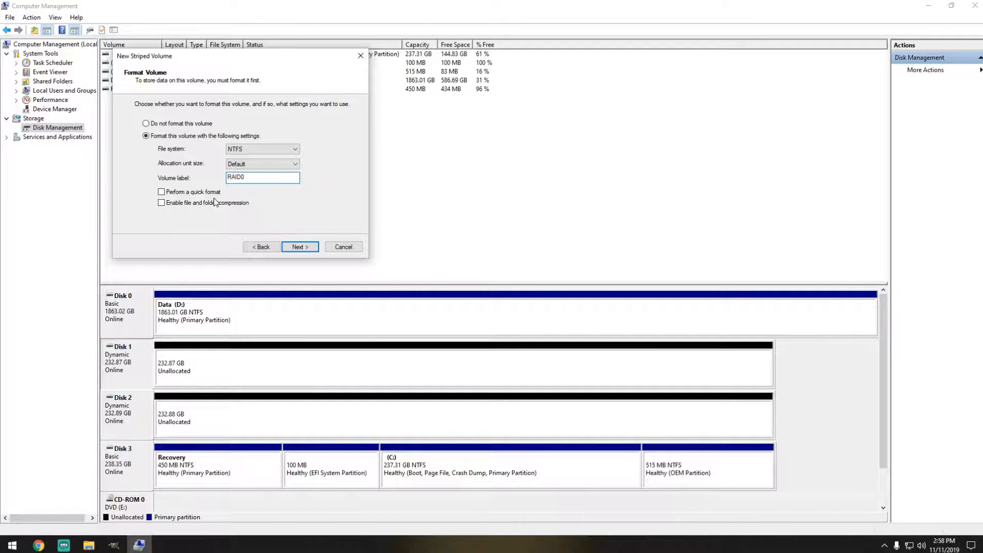
{"action": "left_click", "coordinate": [161, 191]}
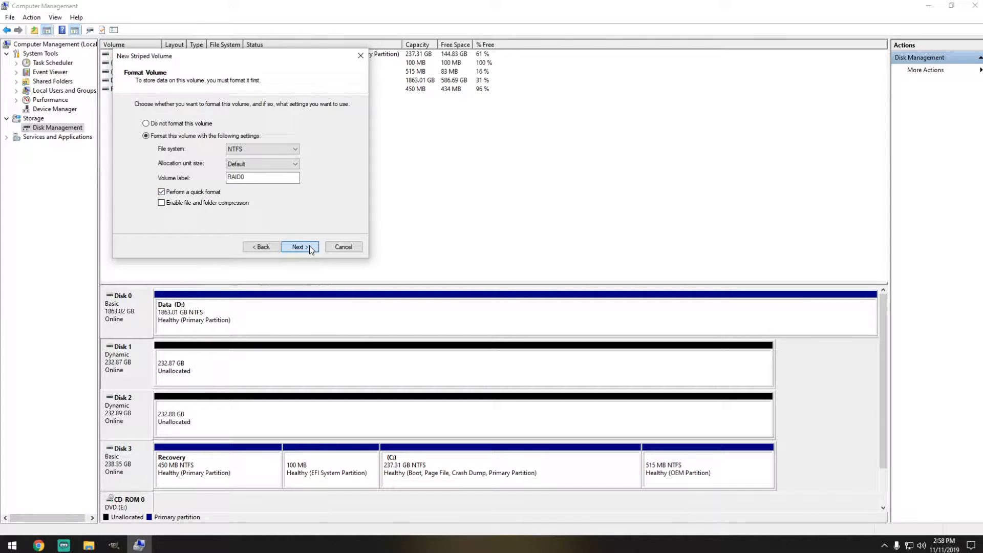
{"action": "left_click", "coordinate": [299, 247]}
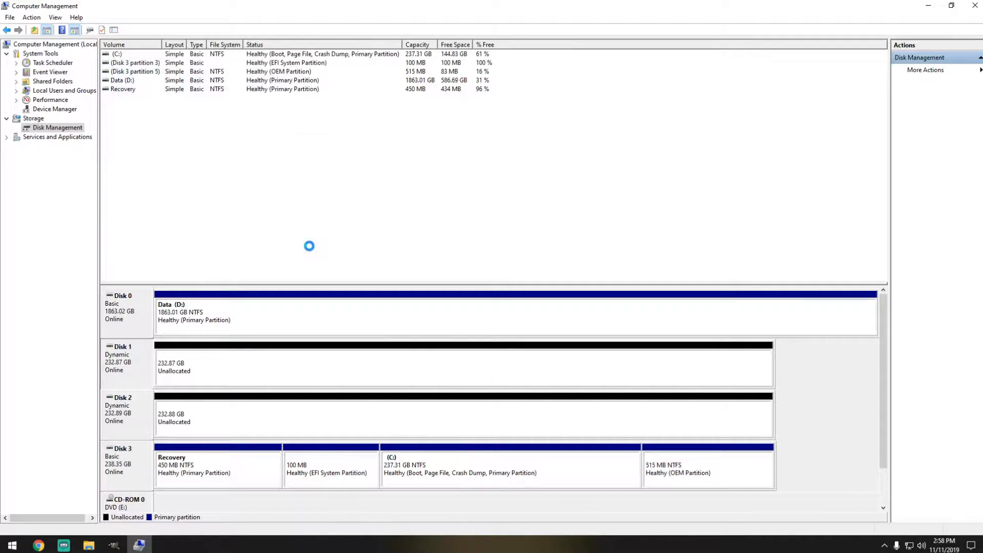
{"action": "mouse_move", "coordinate": [325, 250]}
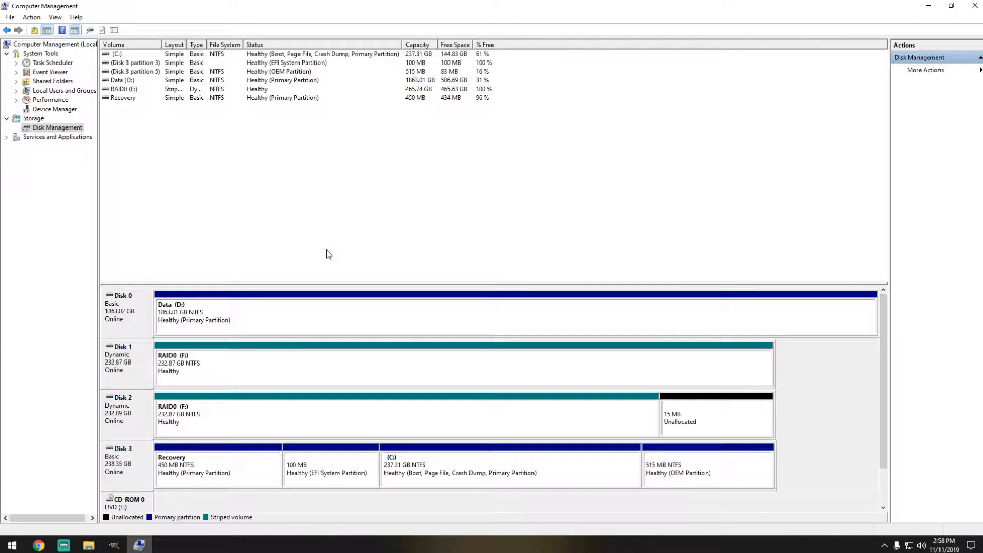
{"action": "mouse_move", "coordinate": [280, 382]}
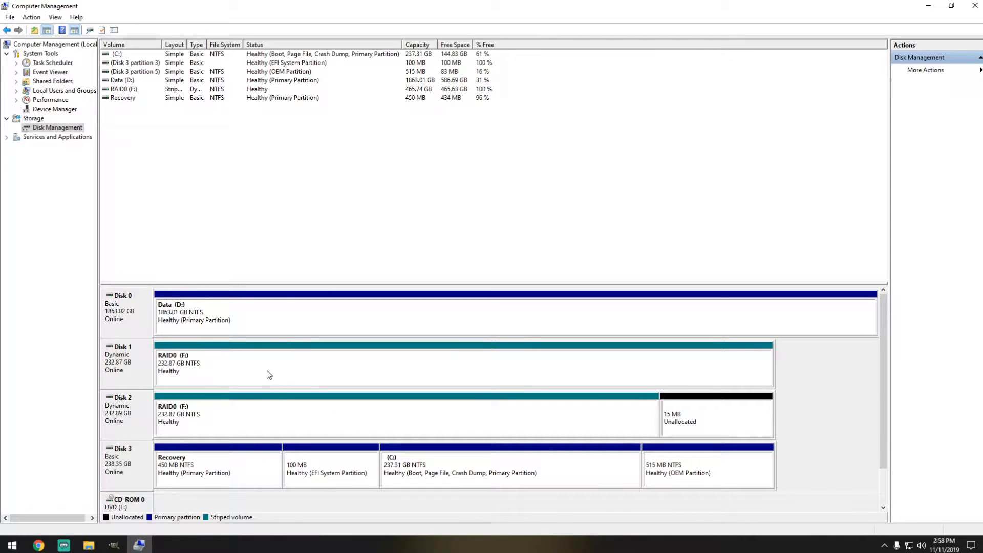
{"action": "mouse_move", "coordinate": [272, 371]}
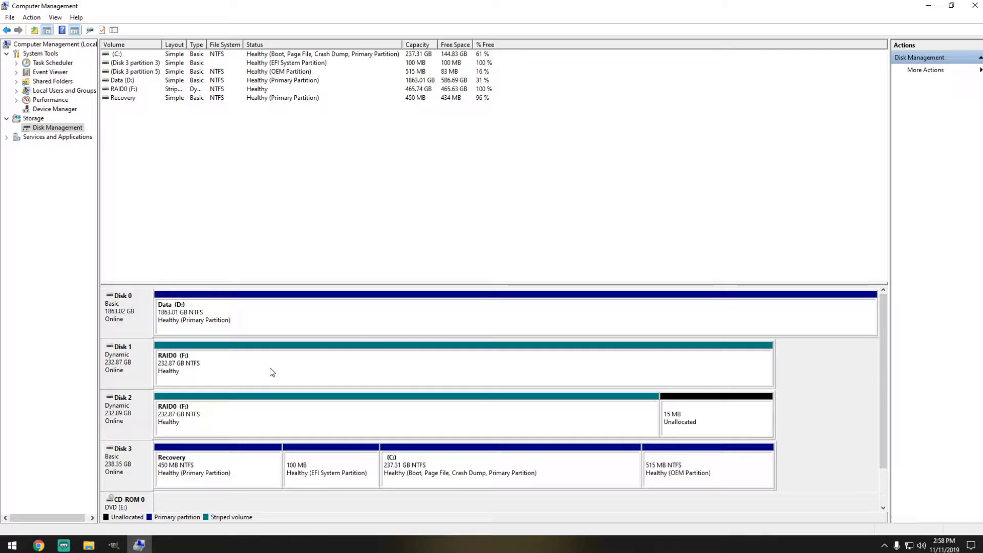
- Refresh Disk Management to show striped RAID0 (F:) across Disks 1 and 2, then bring up File Explorer
{"action": "left_click", "coordinate": [54, 44]}
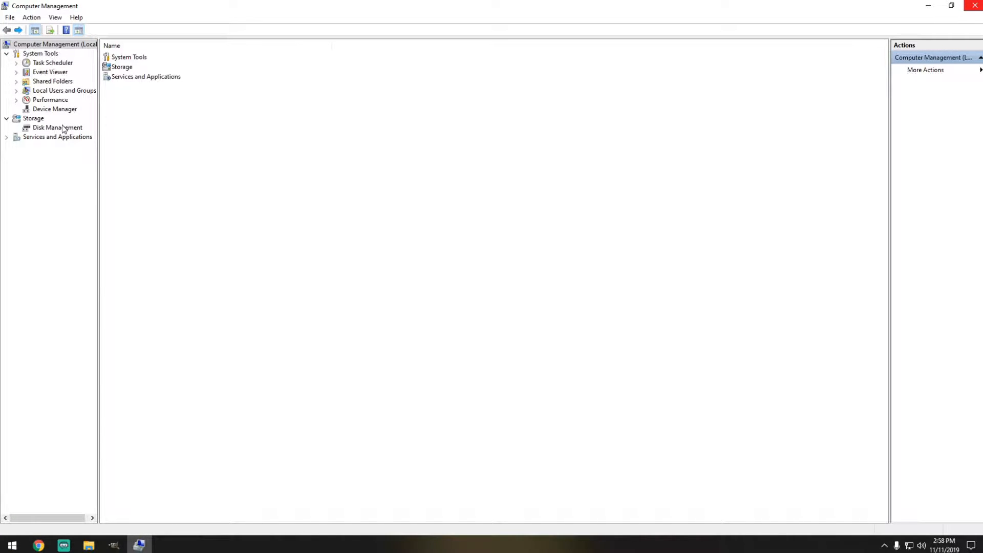
{"action": "left_click", "coordinate": [58, 127]}
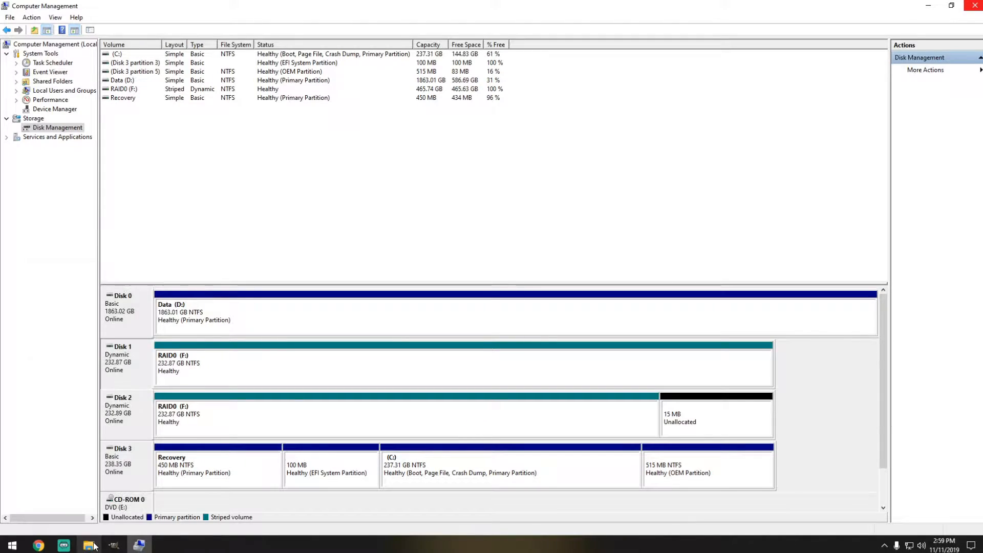
{"action": "left_click", "coordinate": [89, 545]}
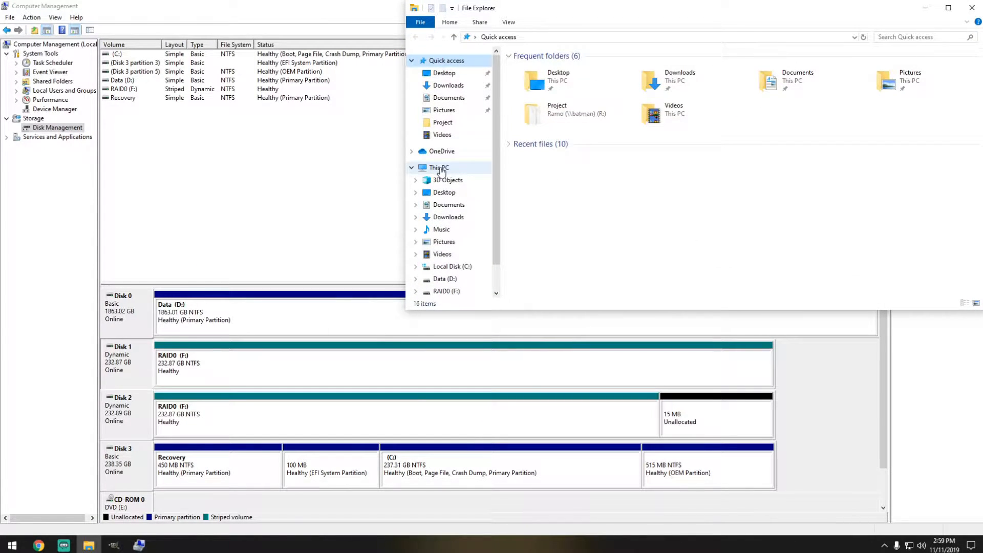
- Show This PC and select RAID0 (F:) listed at 465 GB free of 465 GB
{"action": "left_click", "coordinate": [439, 167]}
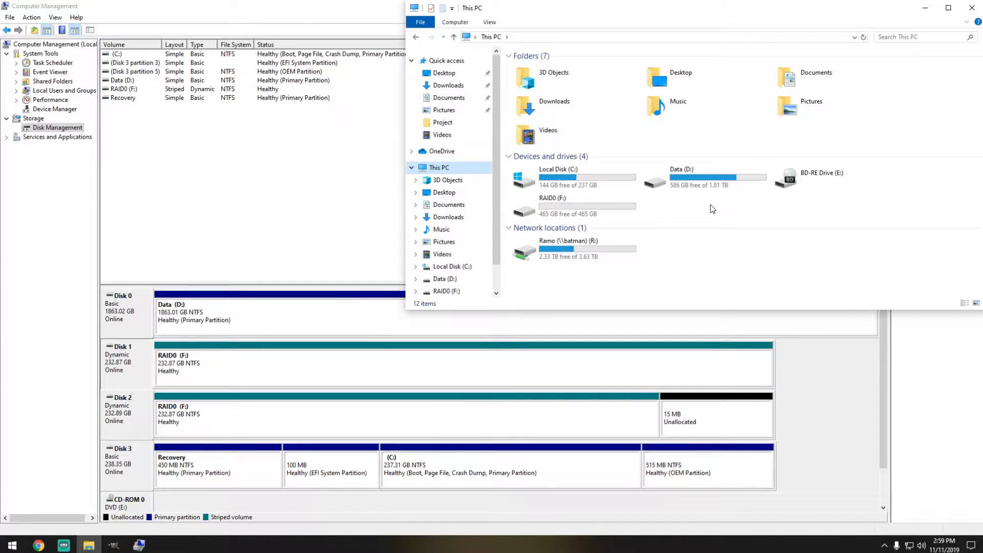
{"action": "left_click", "coordinate": [551, 207]}
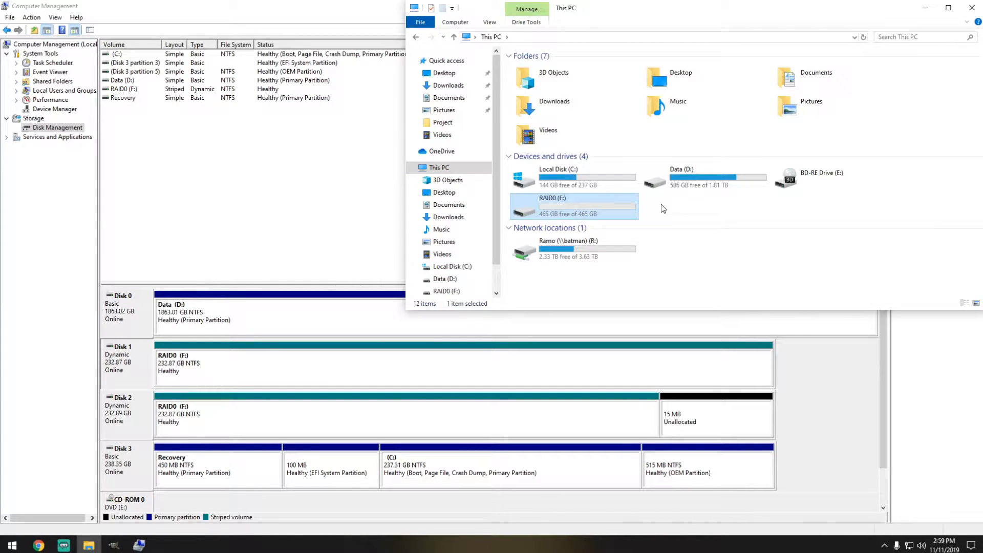
{"action": "mouse_move", "coordinate": [608, 216]}
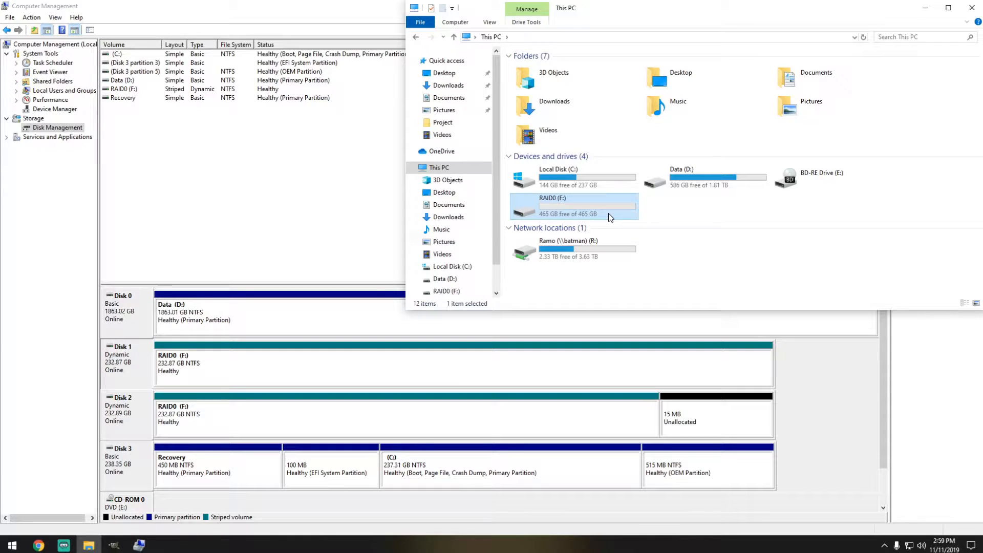
{"action": "mouse_move", "coordinate": [677, 217]}
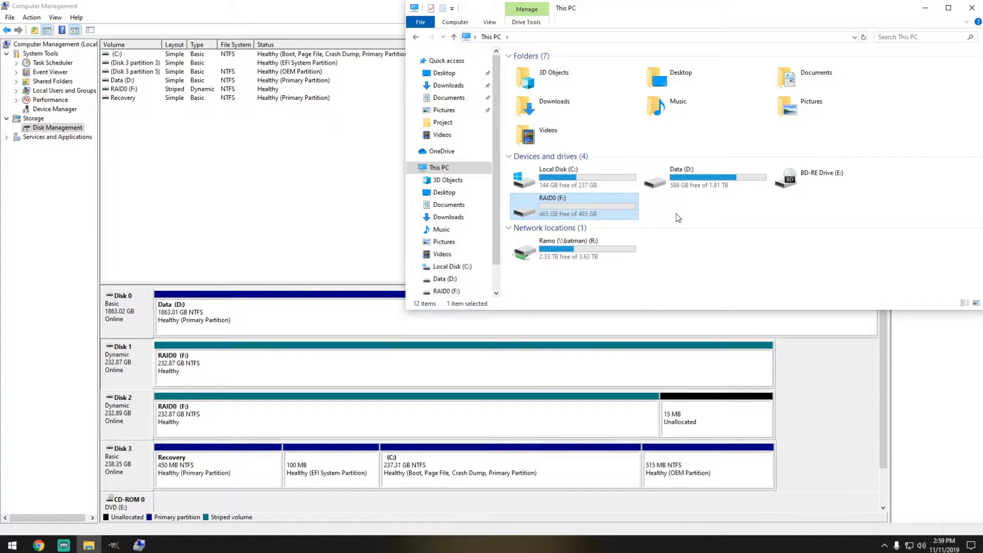